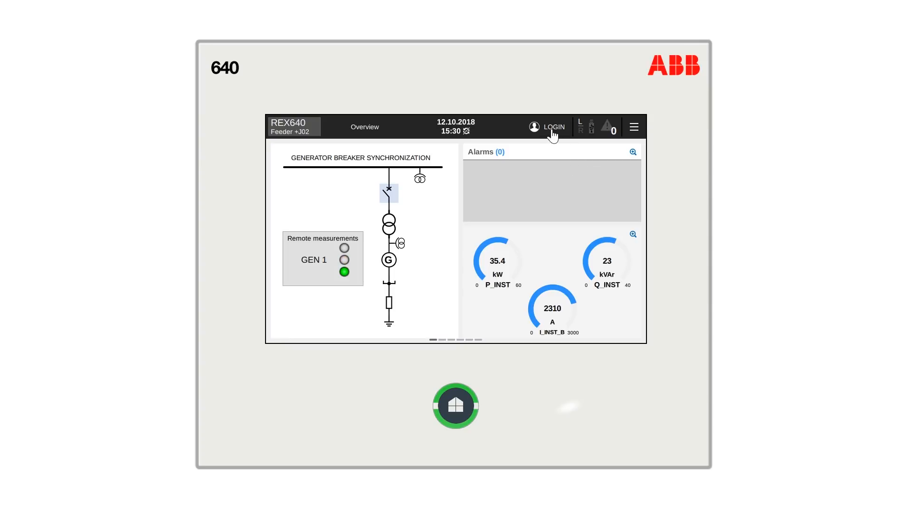
Open the Login dialog with username, password fields and on-screen keyboard.
click(553, 127)
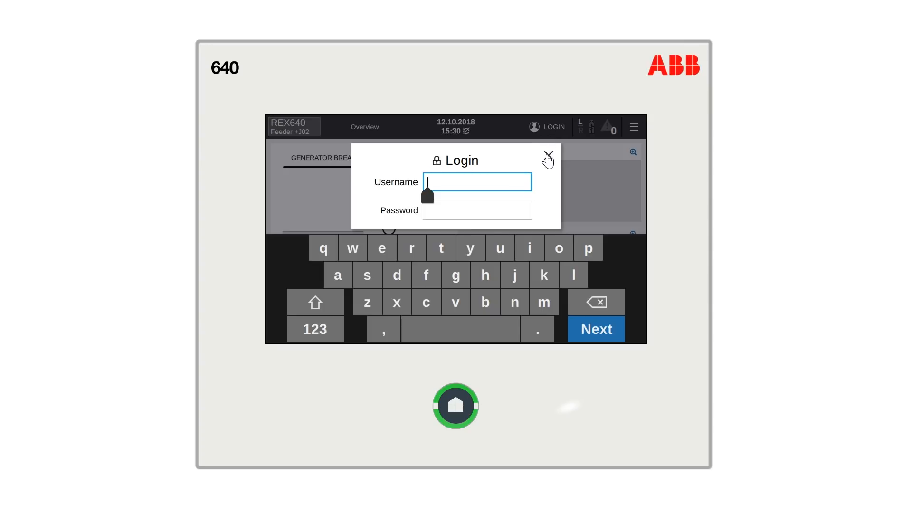
Close the Login dialog and move through the operator pages to Fault Records.
click(547, 158)
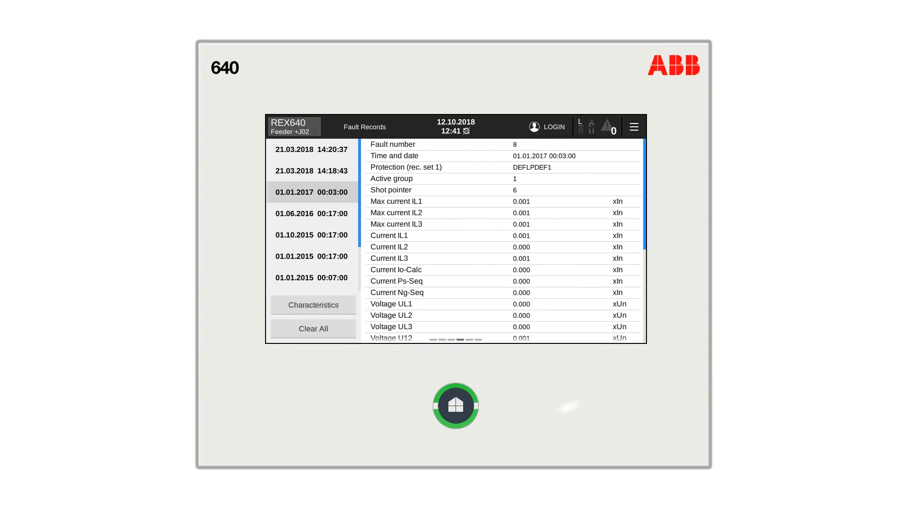
Swipe back through the operator pages to the Overview page.
click(311, 171)
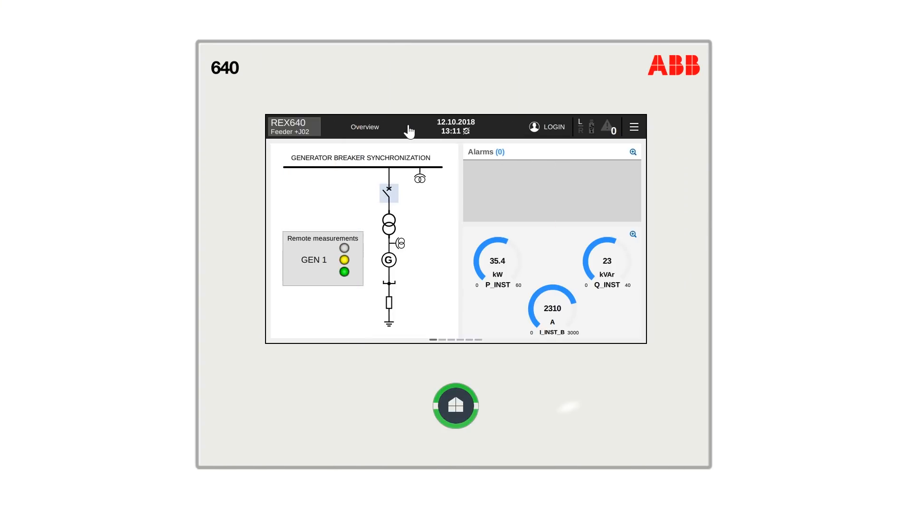
Browse Parameterization and Testing and Commissioning in the engineer menu, then return to Overview.
click(634, 126)
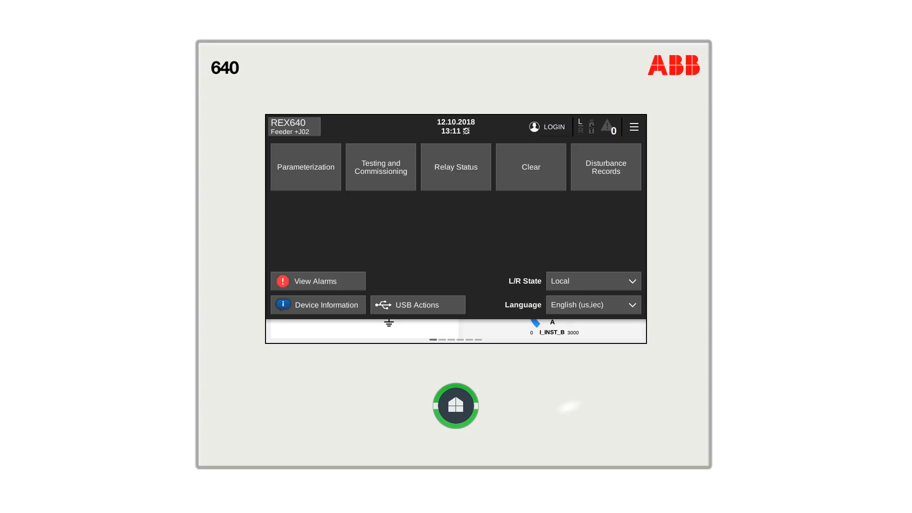
mouse_move(319, 174)
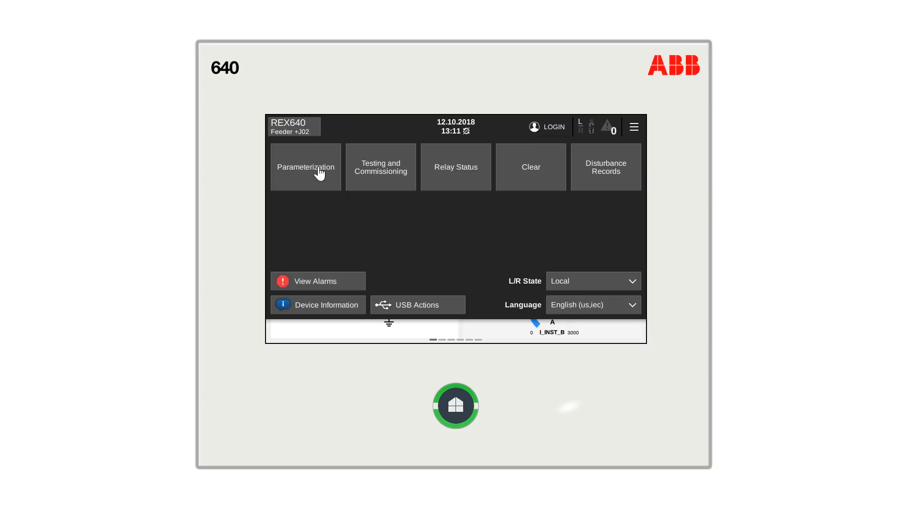
click(305, 167)
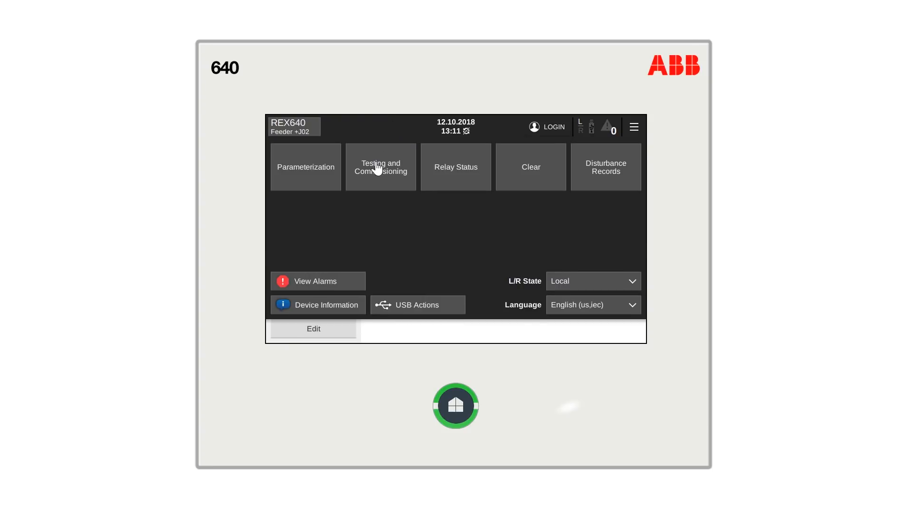
click(381, 166)
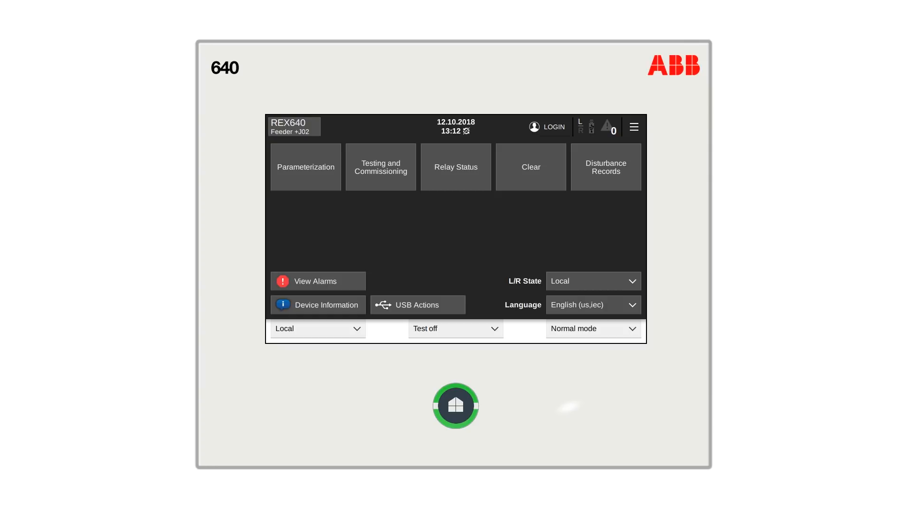
click(456, 405)
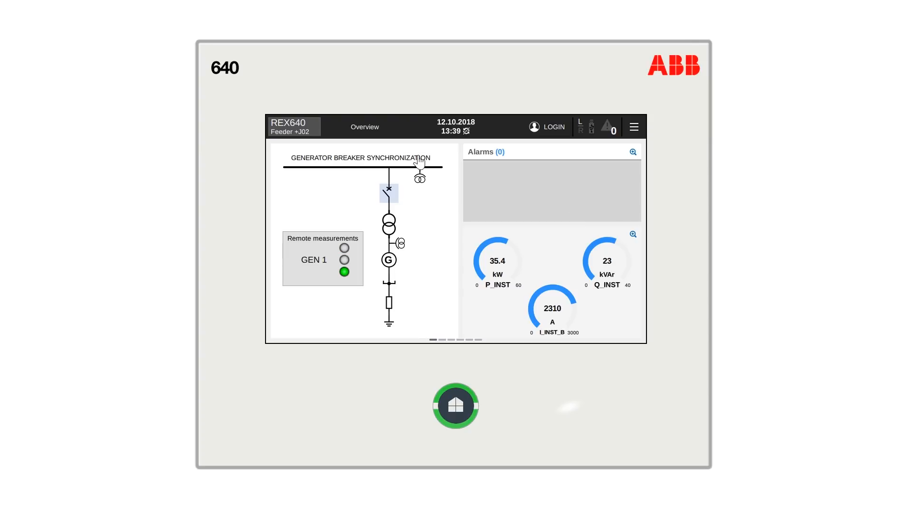
Bookmark the Testing and Commissioning page from the Home panel, then view both saved bookmarks.
click(633, 127)
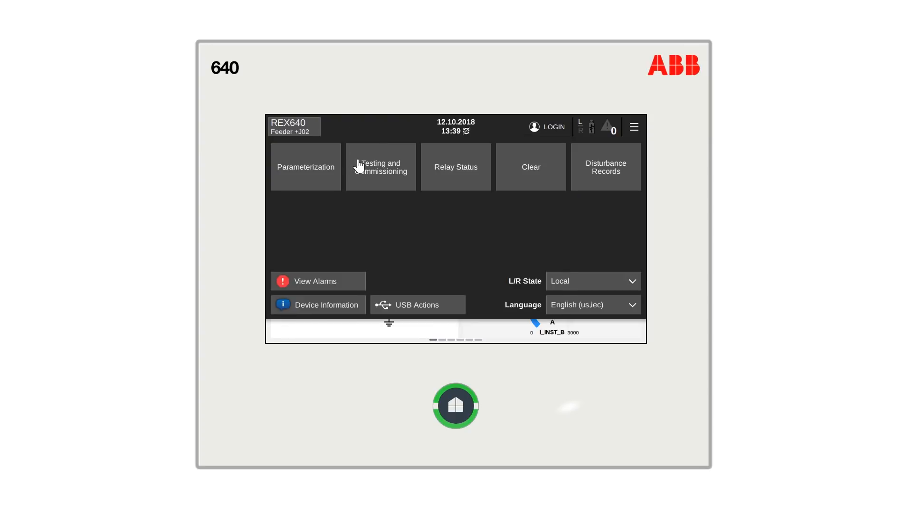
click(380, 166)
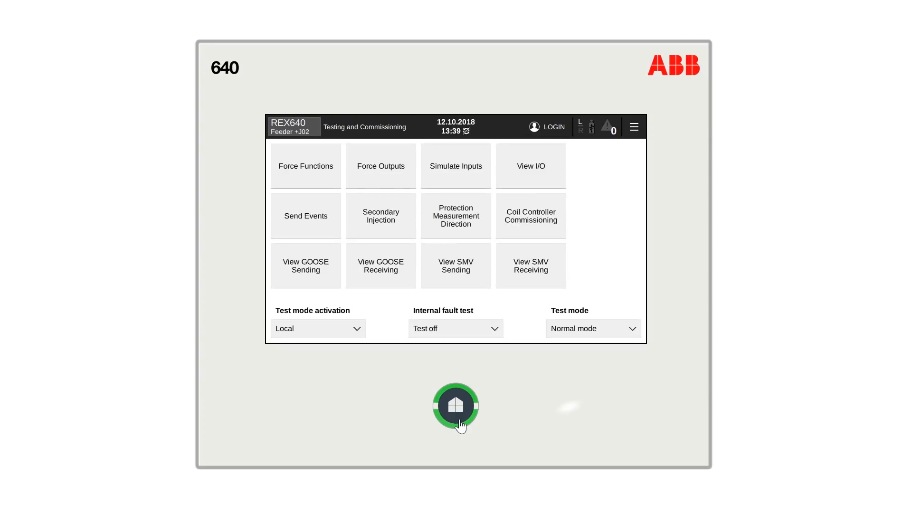
click(456, 406)
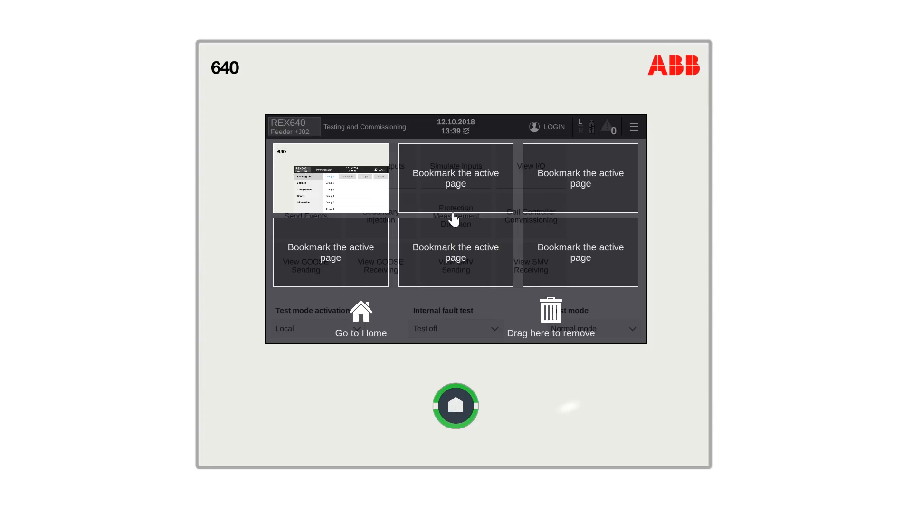
click(456, 405)
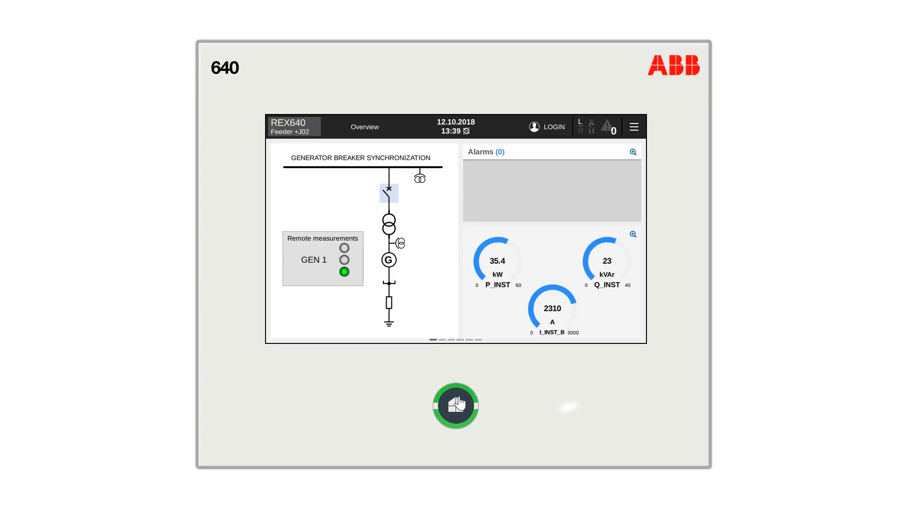
click(456, 406)
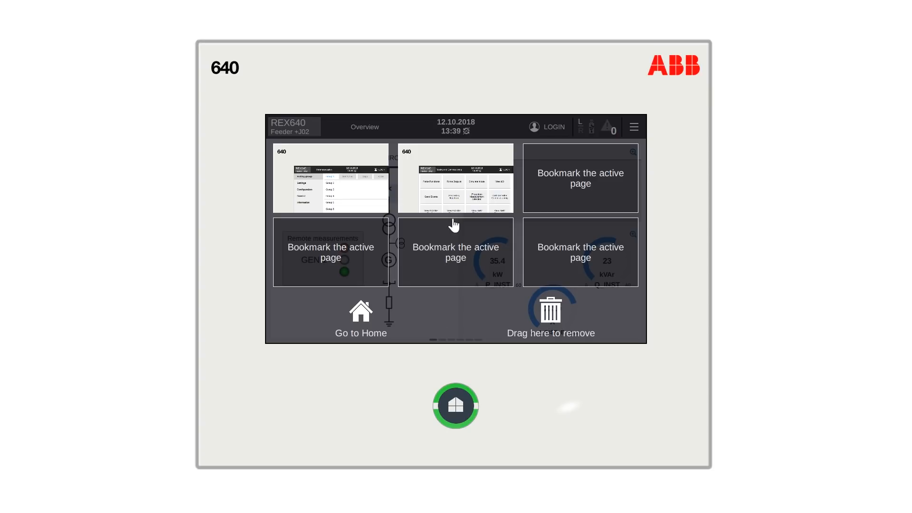